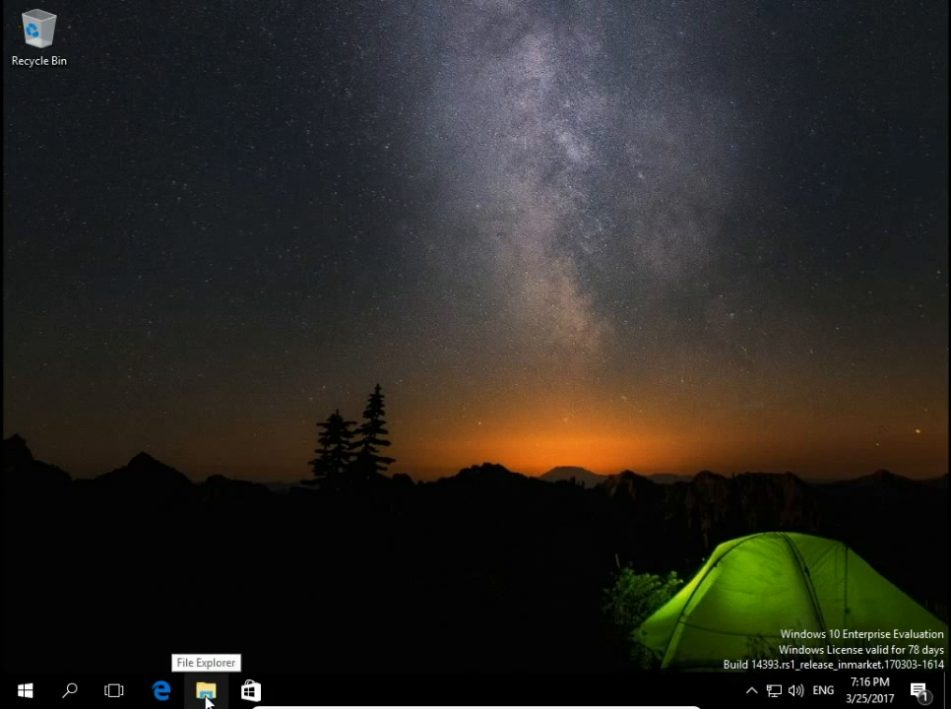
mouse_move(140, 146)
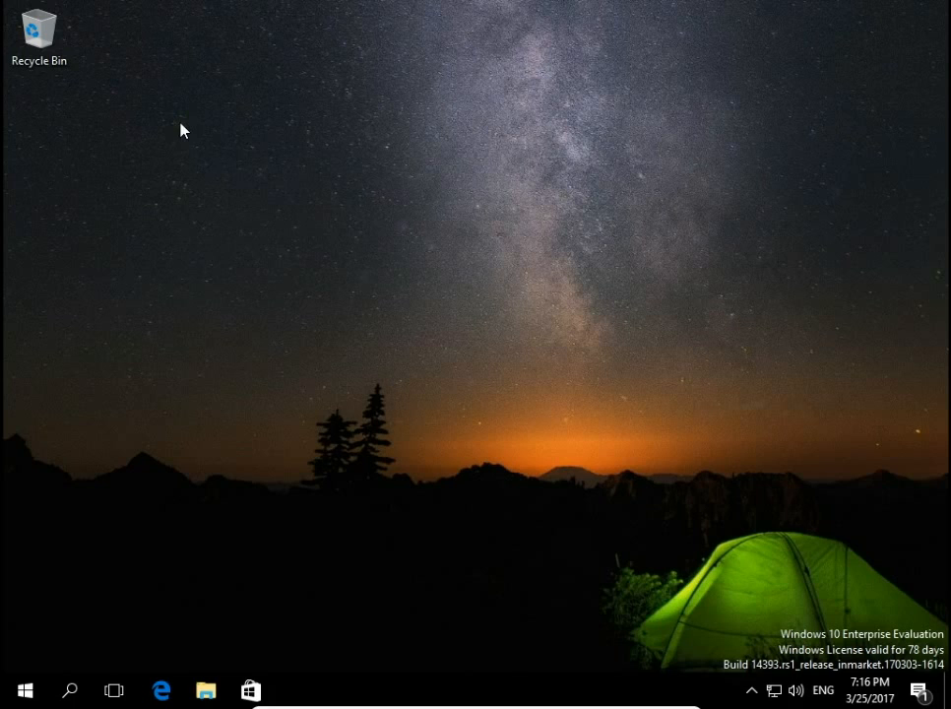
Change the desktop icon size from the desktop's View menu
right_click(181, 130)
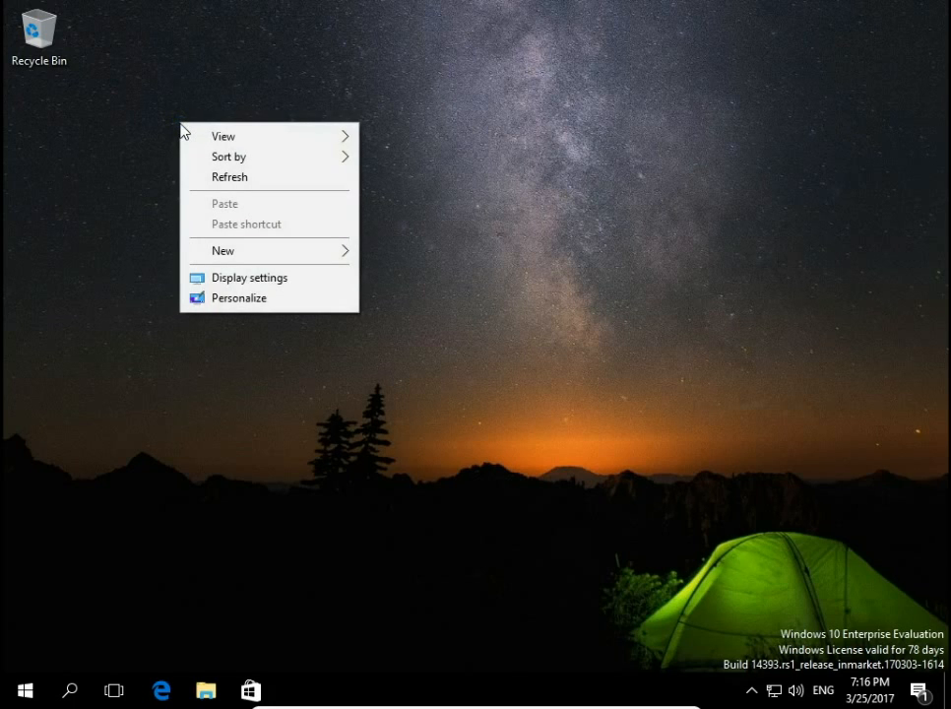
left_click(223, 136)
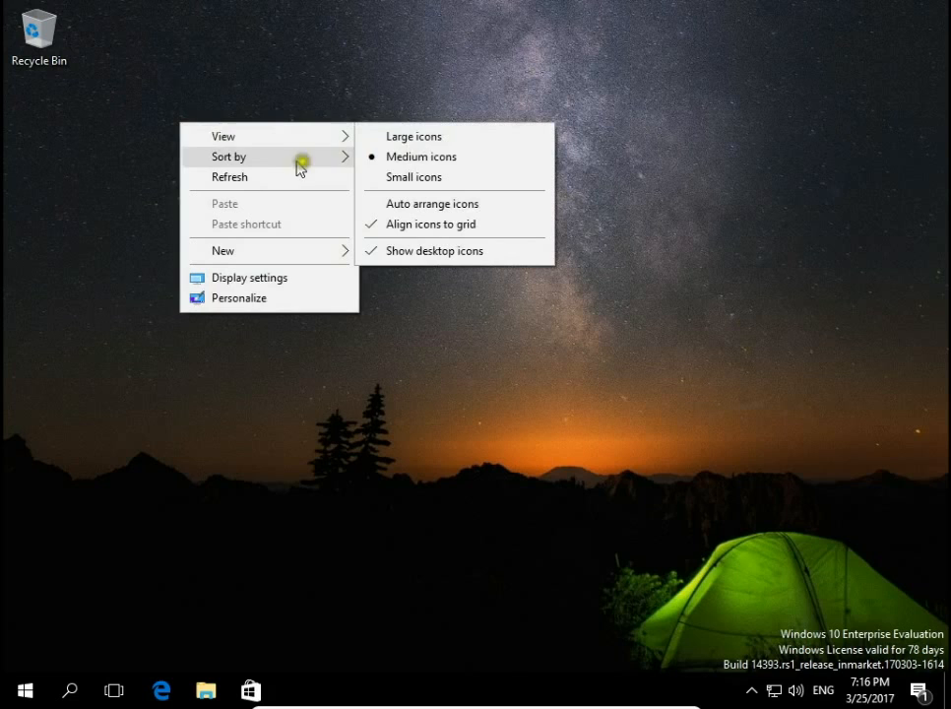
left_click(414, 136)
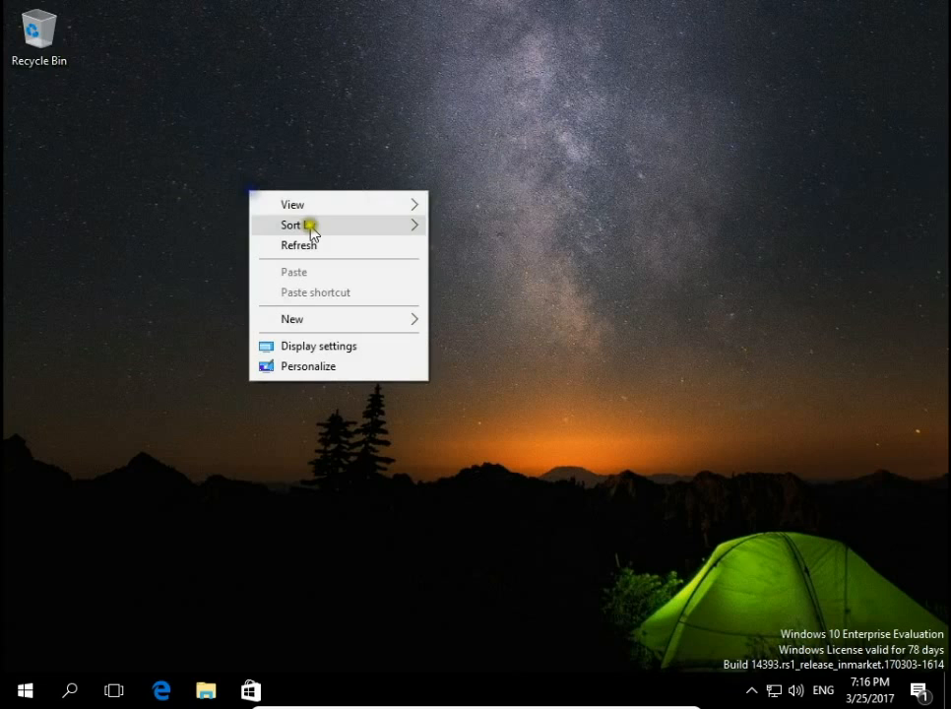
mouse_move(292, 203)
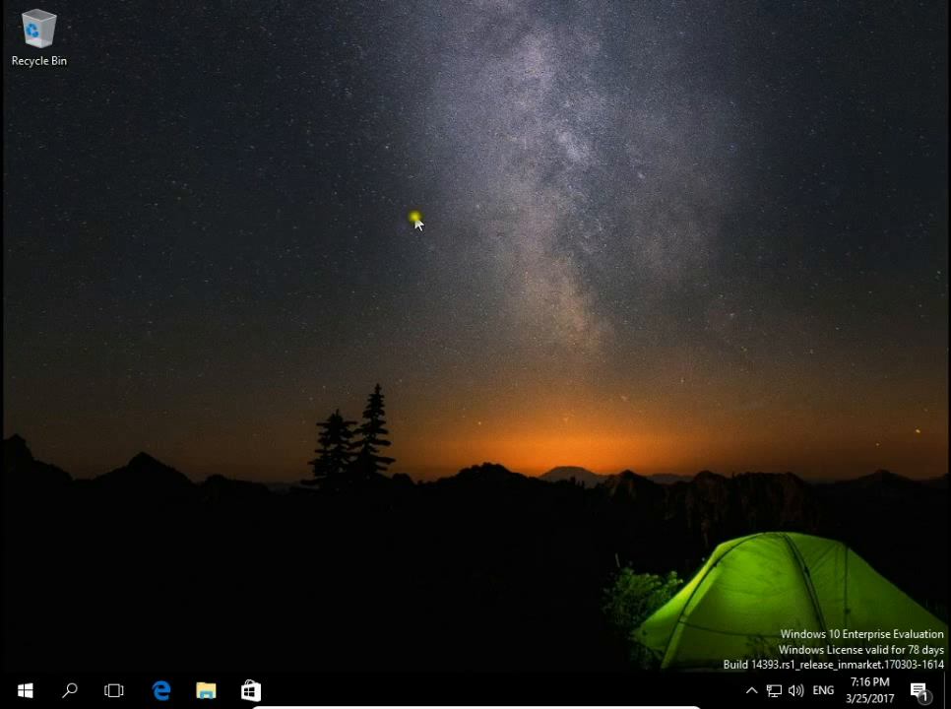
mouse_move(546, 364)
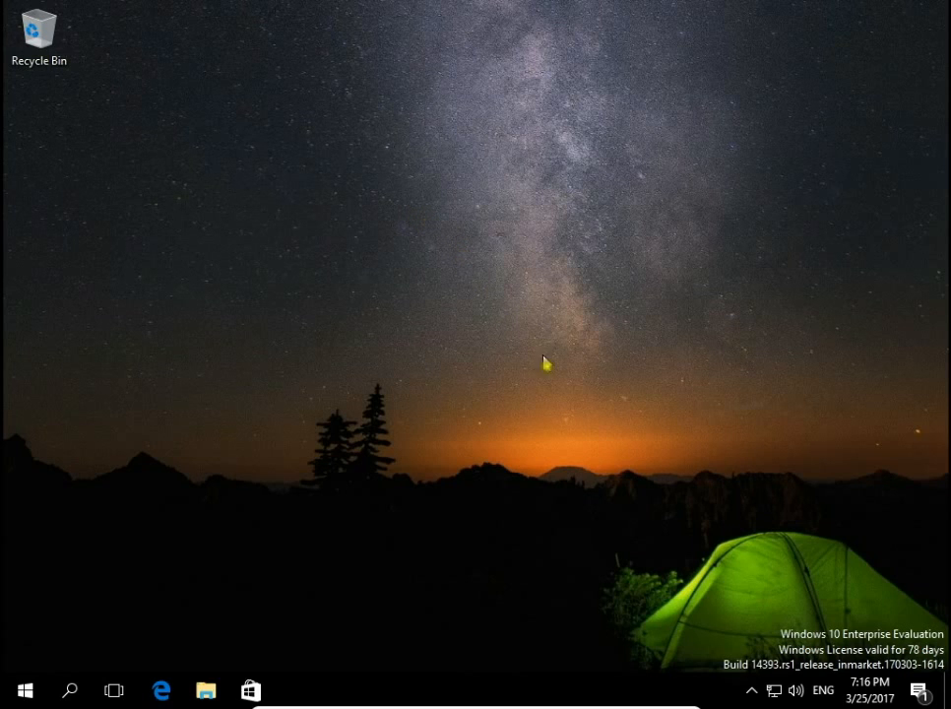
mouse_move(411, 696)
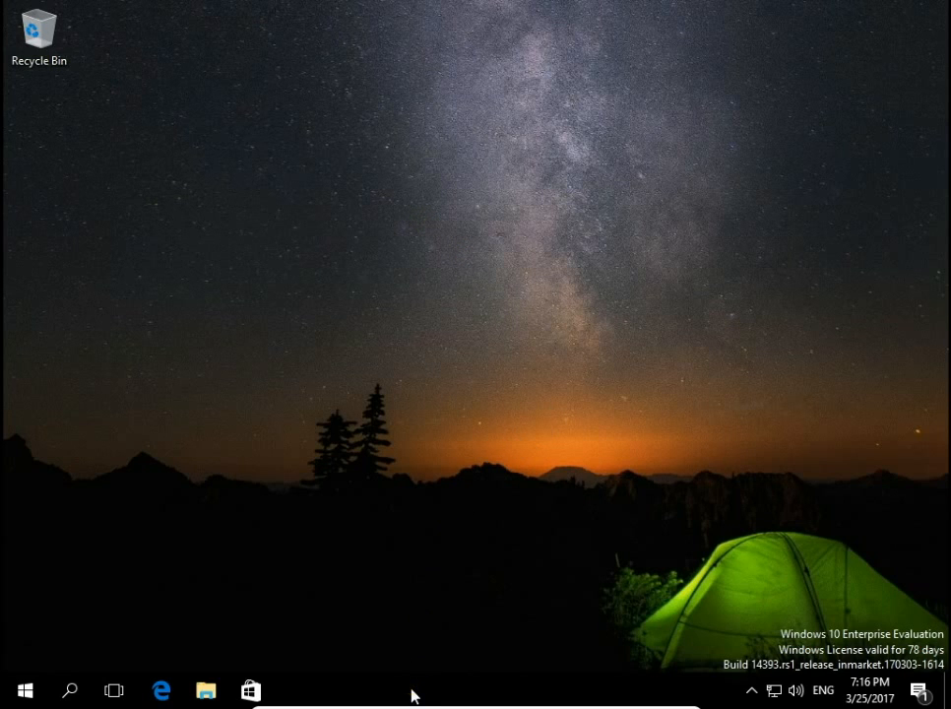
In Taskbar settings, toggle 'Use small taskbar buttons' on and off twice, ending at normal size
right_click(411, 695)
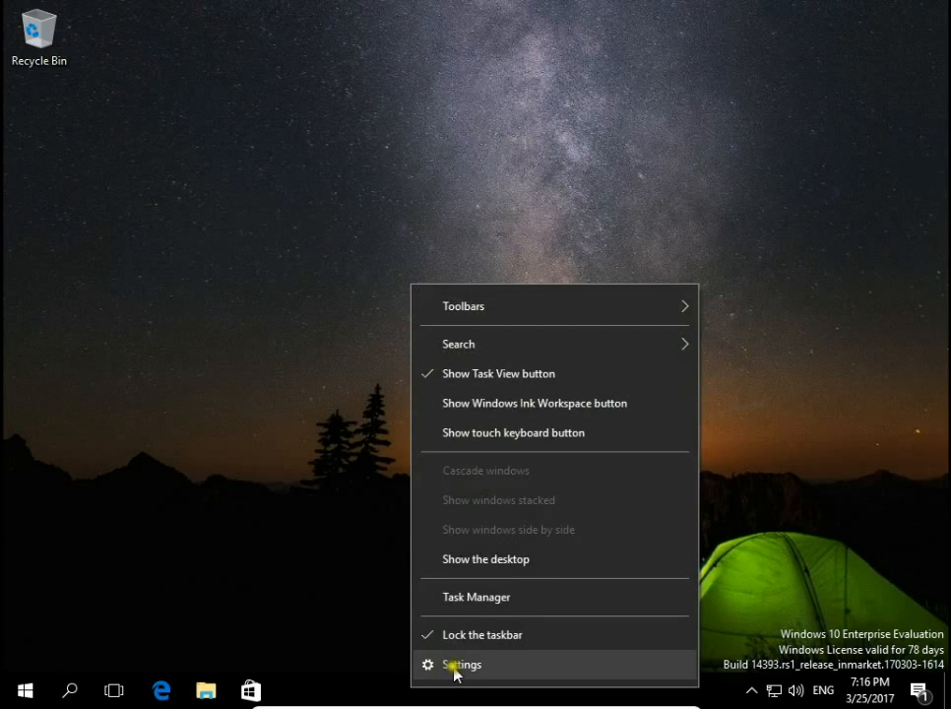
left_click(461, 664)
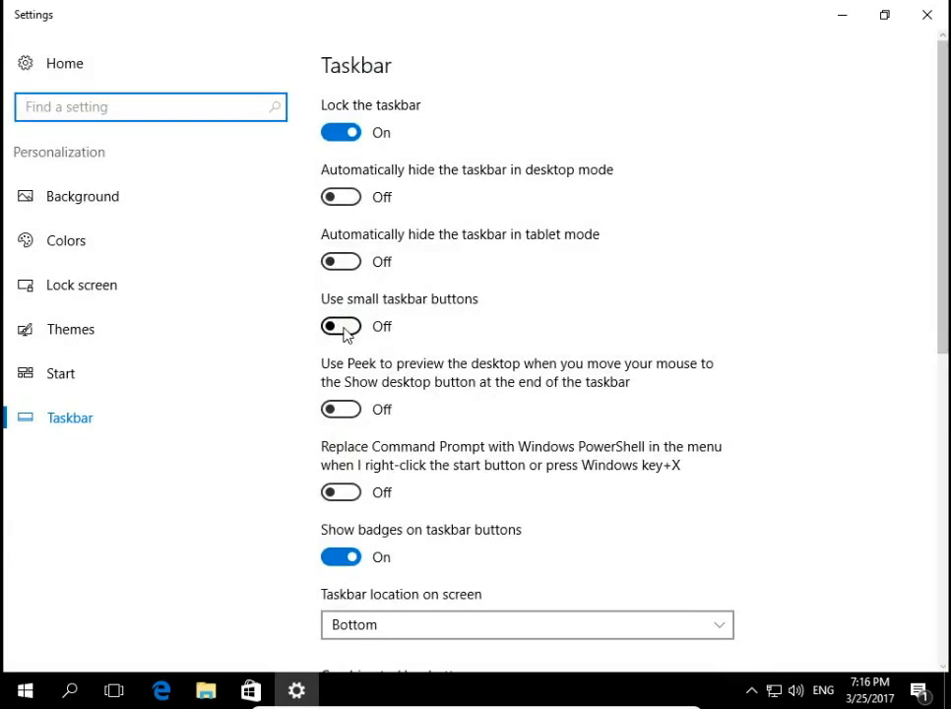
left_click(341, 326)
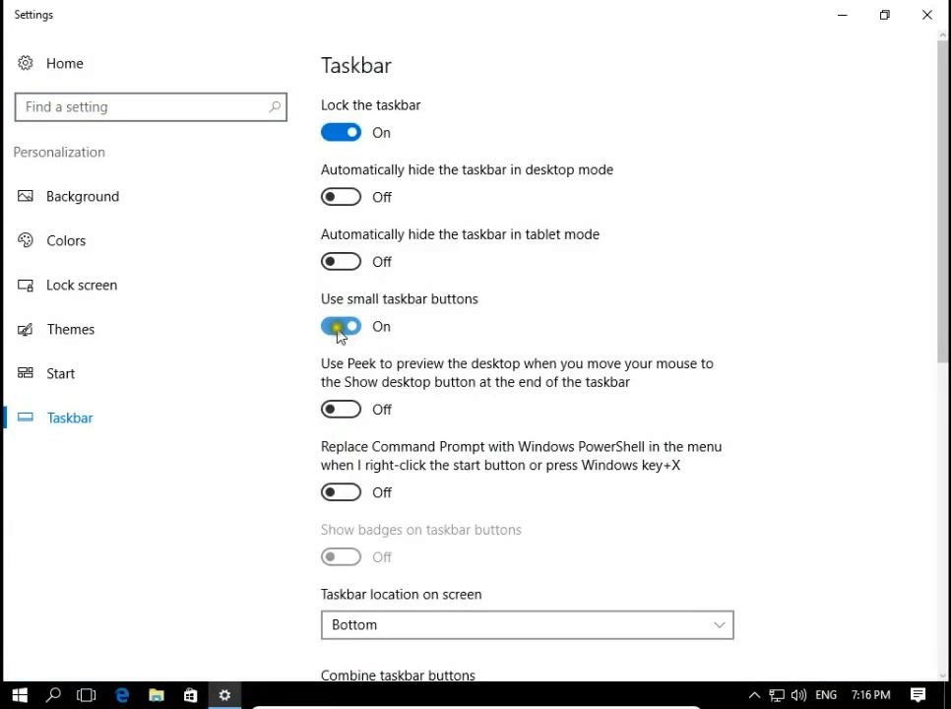
left_click(340, 326)
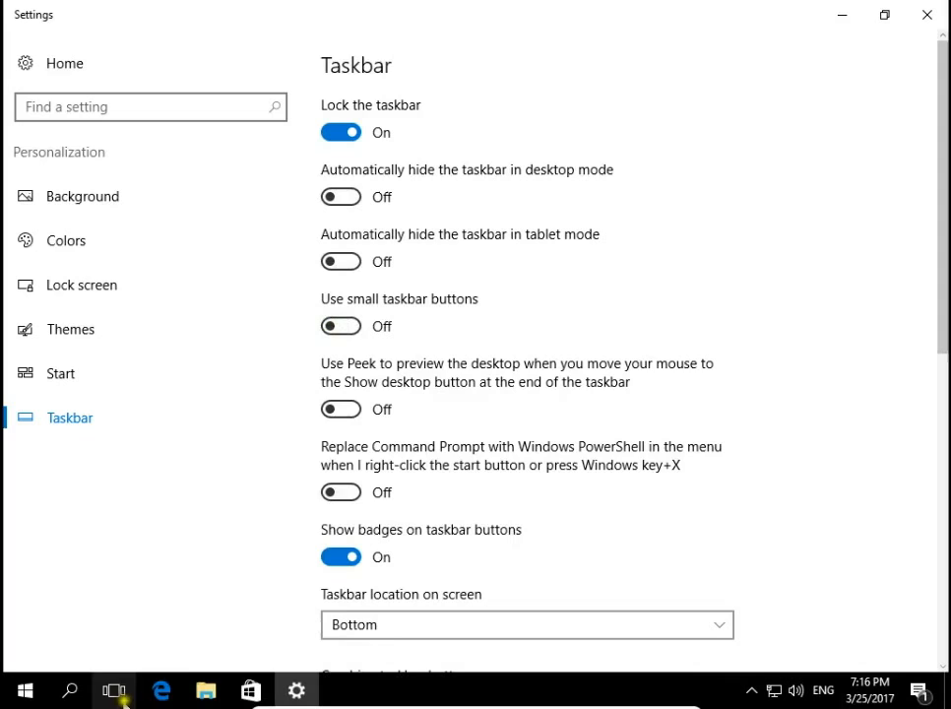
left_click(340, 326)
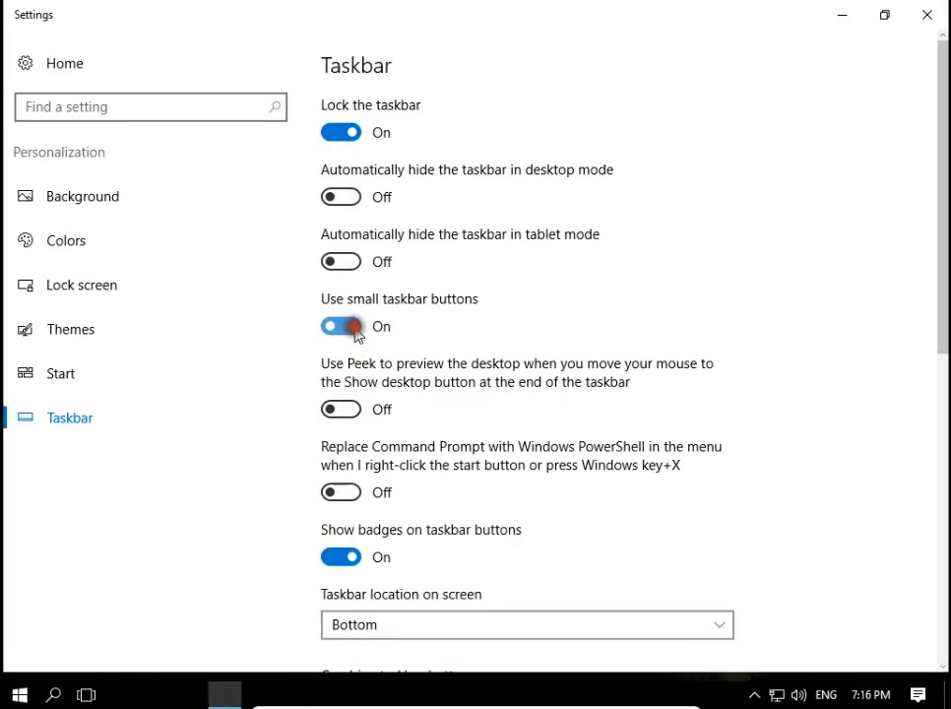
left_click(341, 326)
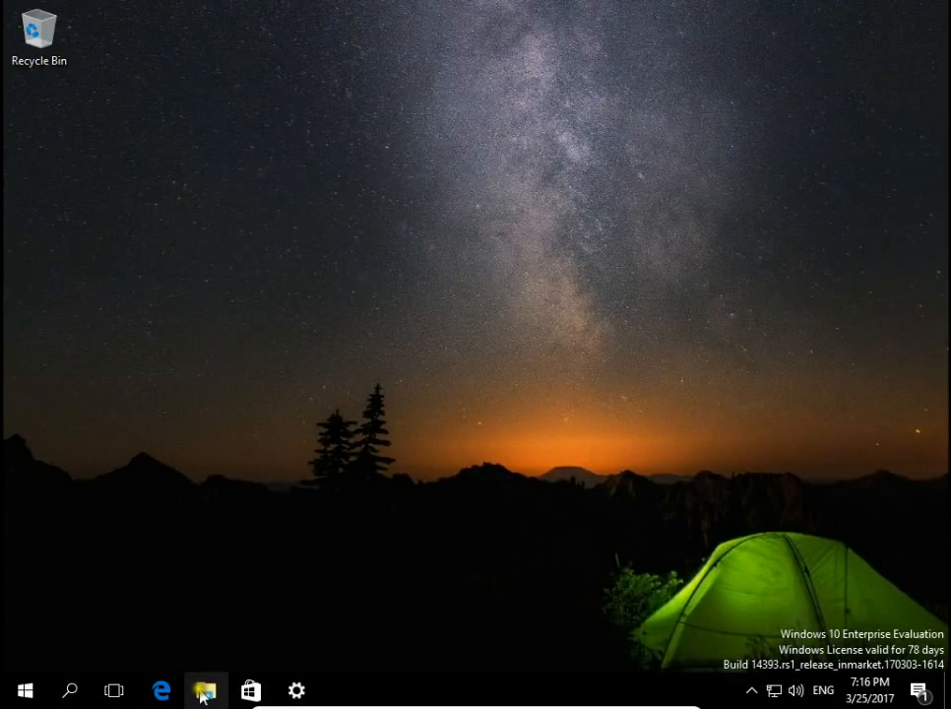
Show Quick access folders as extra large, large, then small icons from the View ribbon
left_click(205, 689)
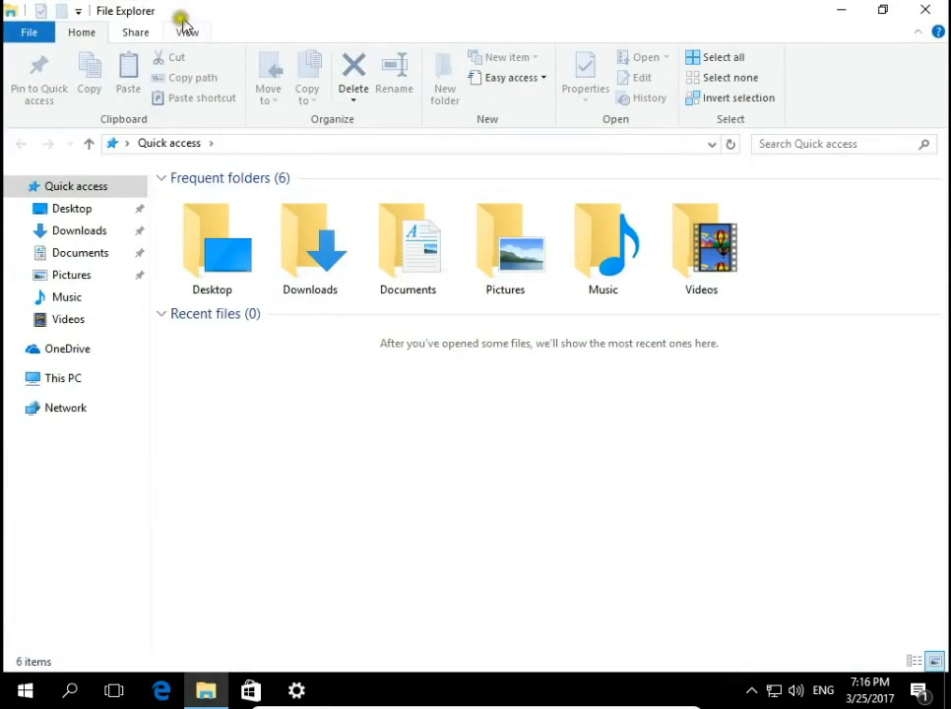
left_click(187, 32)
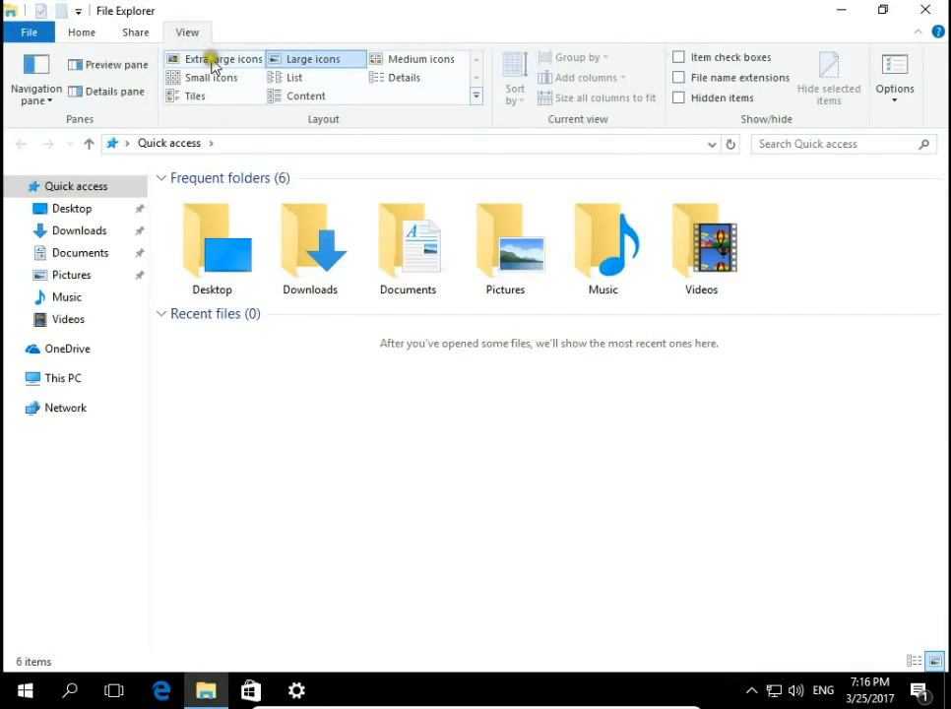
left_click(223, 59)
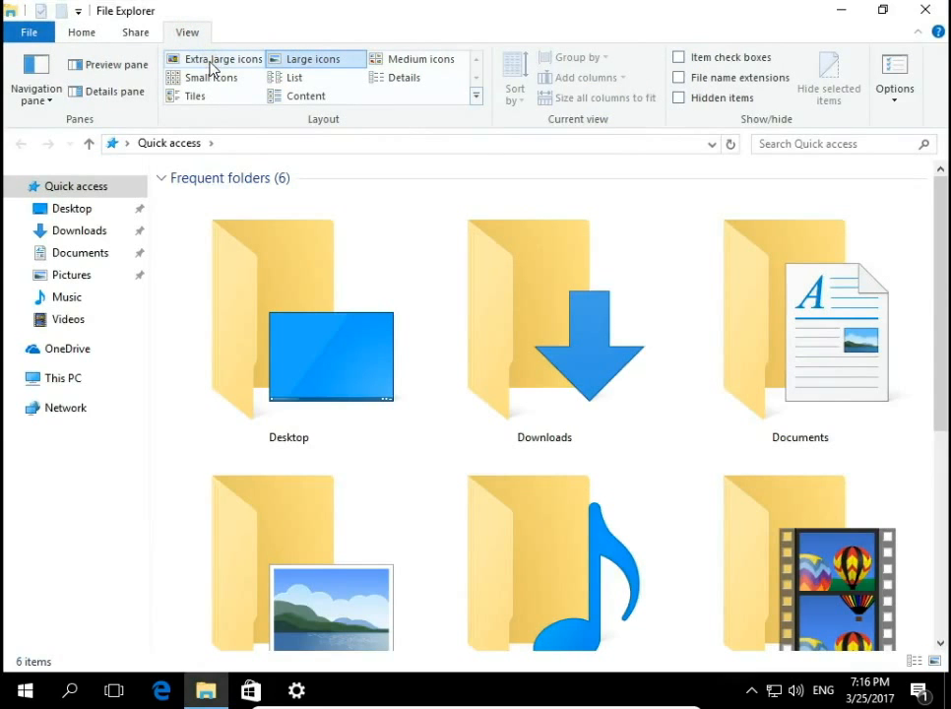
left_click(315, 59)
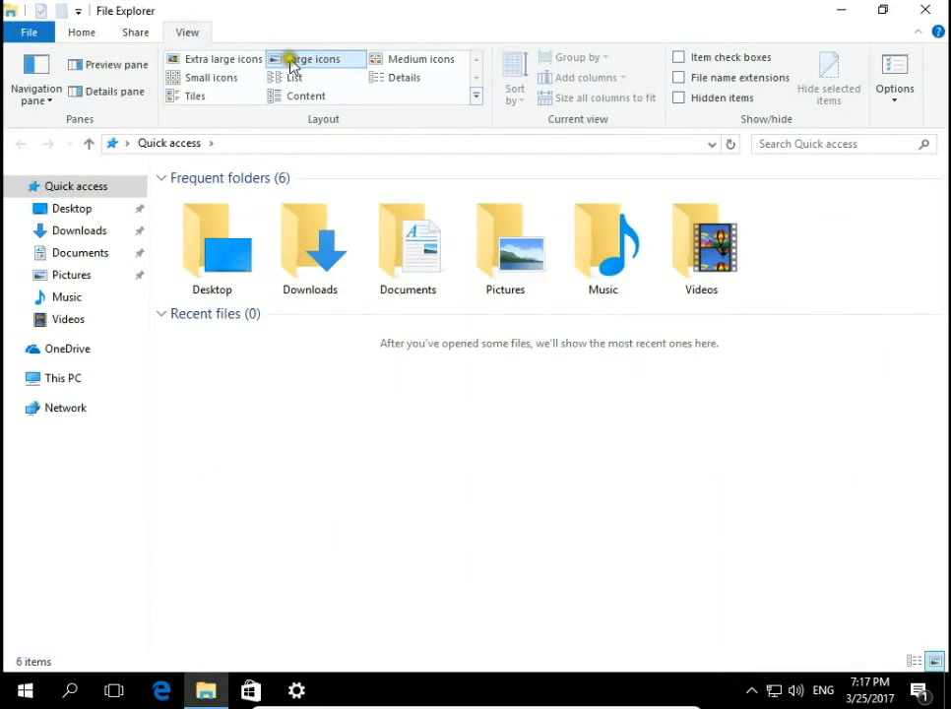
left_click(209, 77)
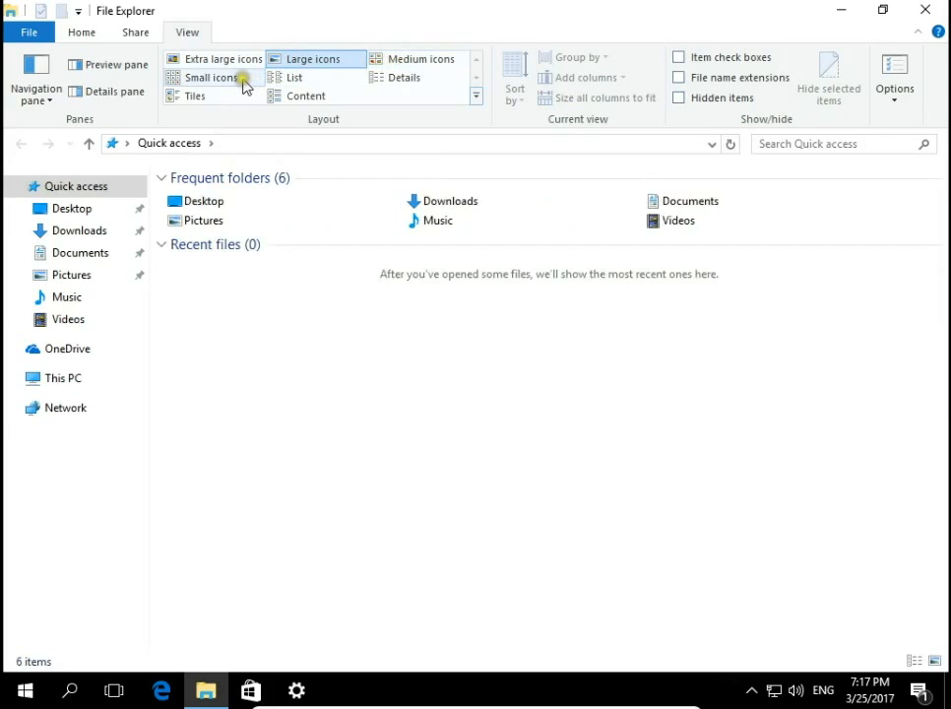
Try Details, Tiles and Content layouts, then settle on extra large icons
left_click(403, 77)
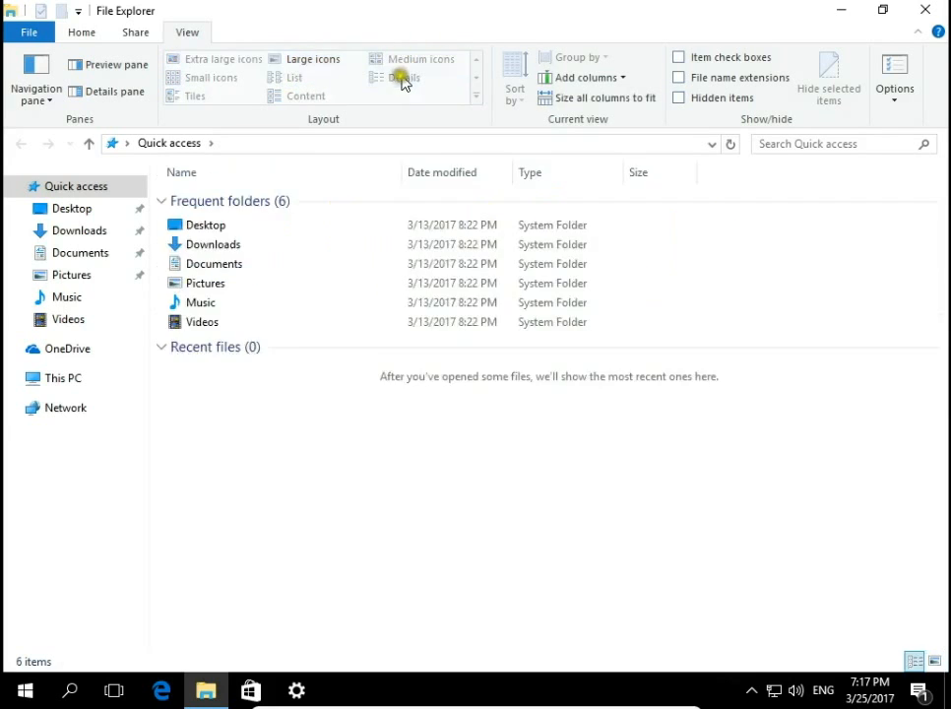
left_click(314, 59)
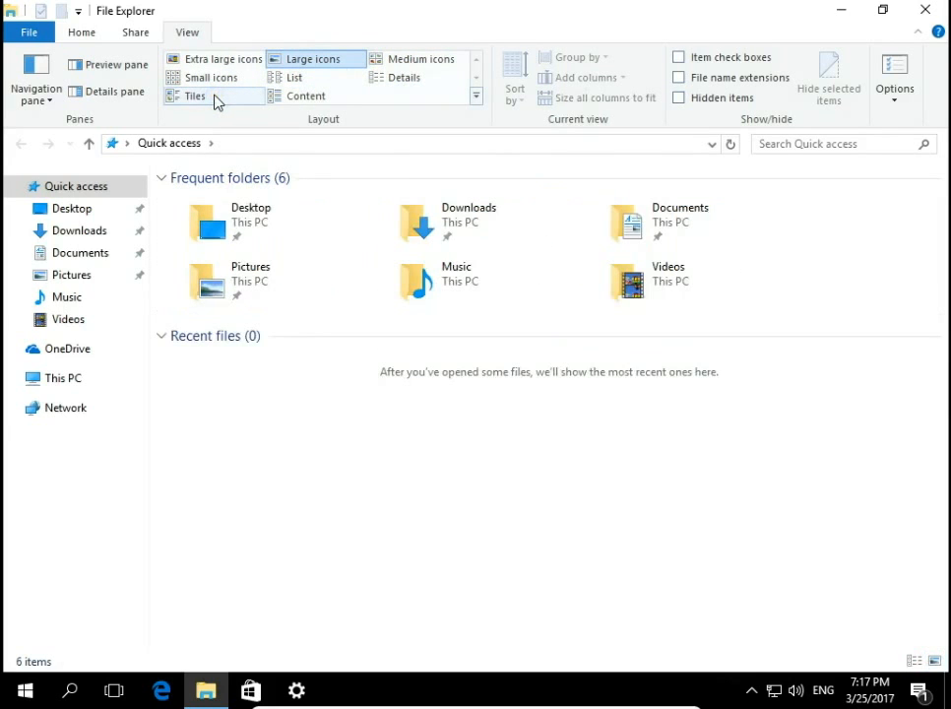
left_click(305, 95)
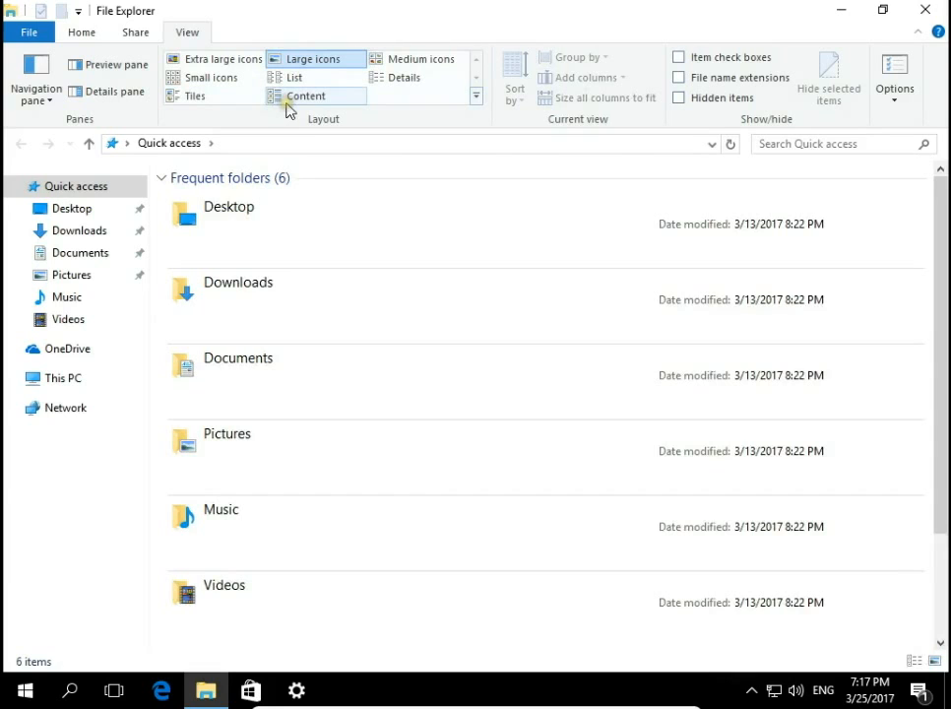
left_click(315, 59)
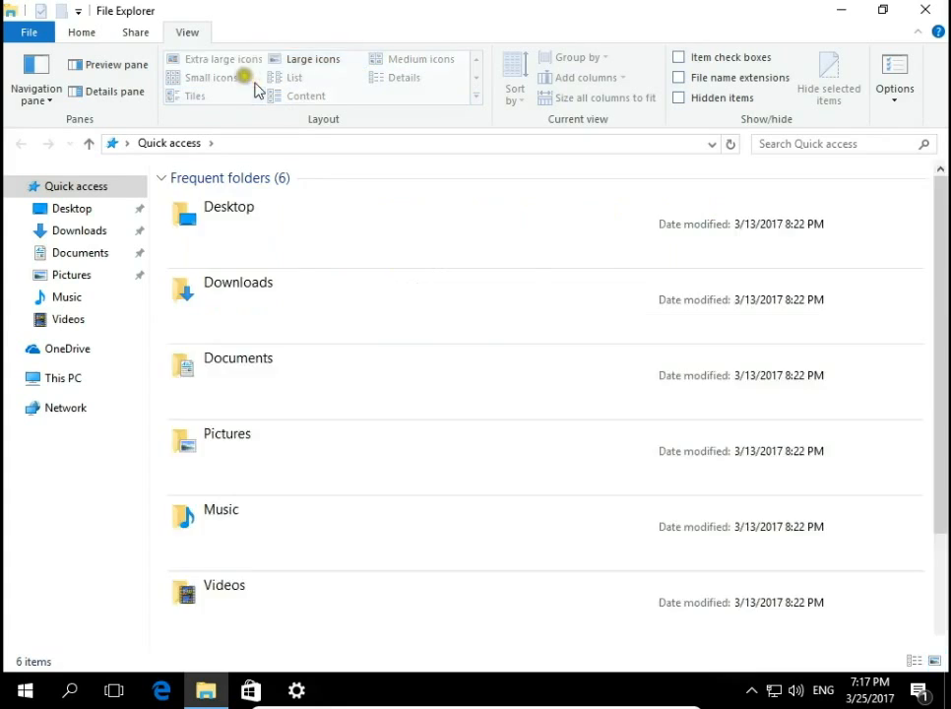
left_click(314, 59)
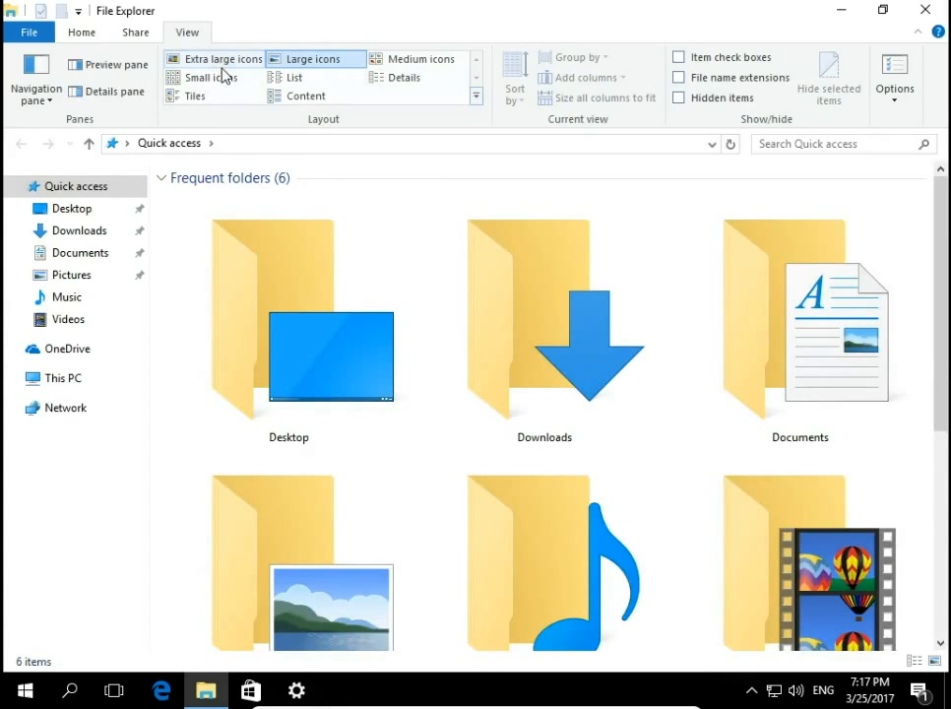